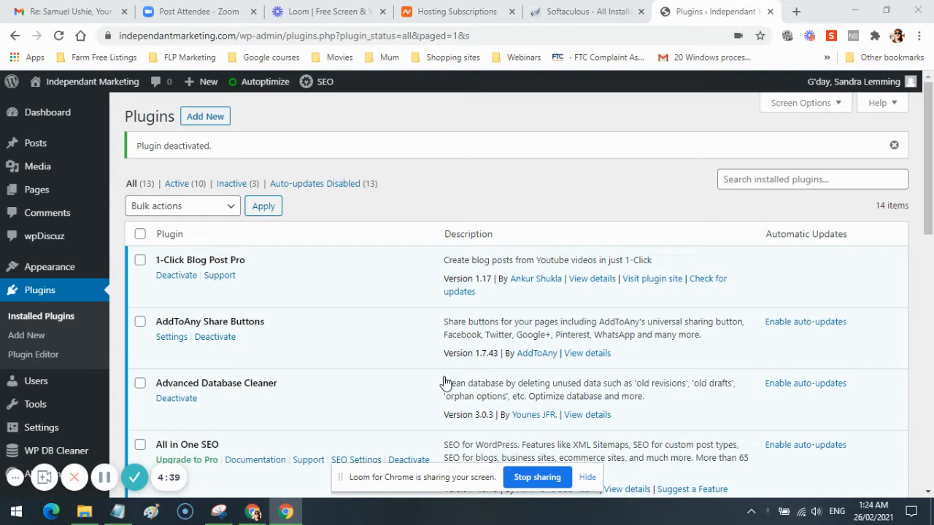
mouse_move(480, 294)
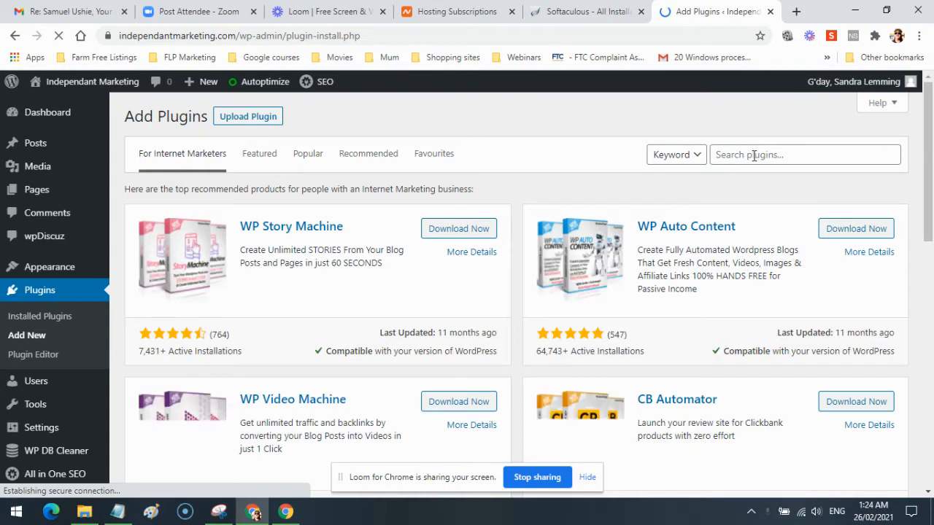
Step: Show the Featured plugins, then search the plugin directory for 'Aweber'
left_click(805, 154)
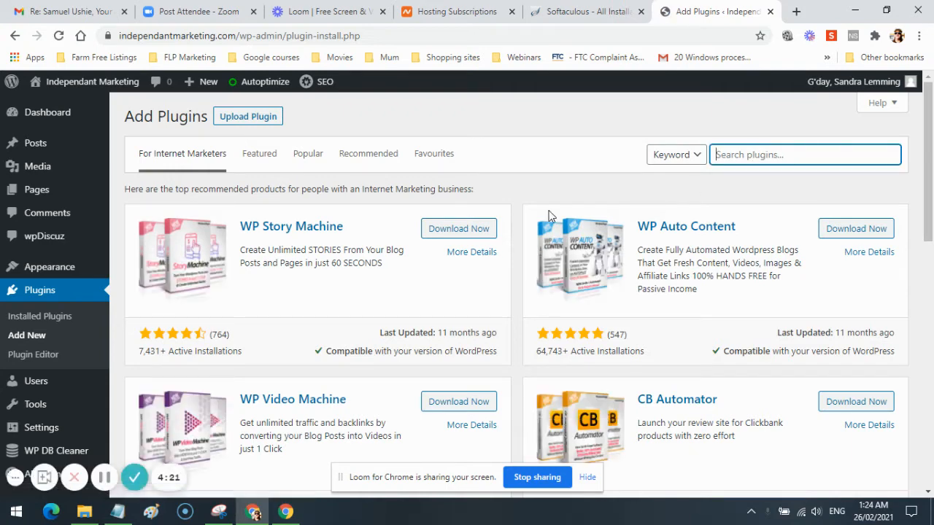
left_click(259, 153)
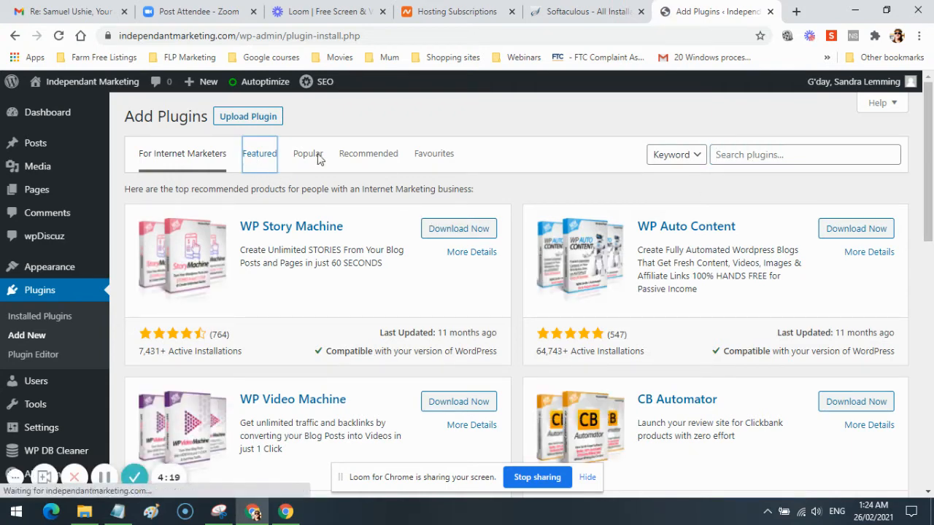
left_click(259, 154)
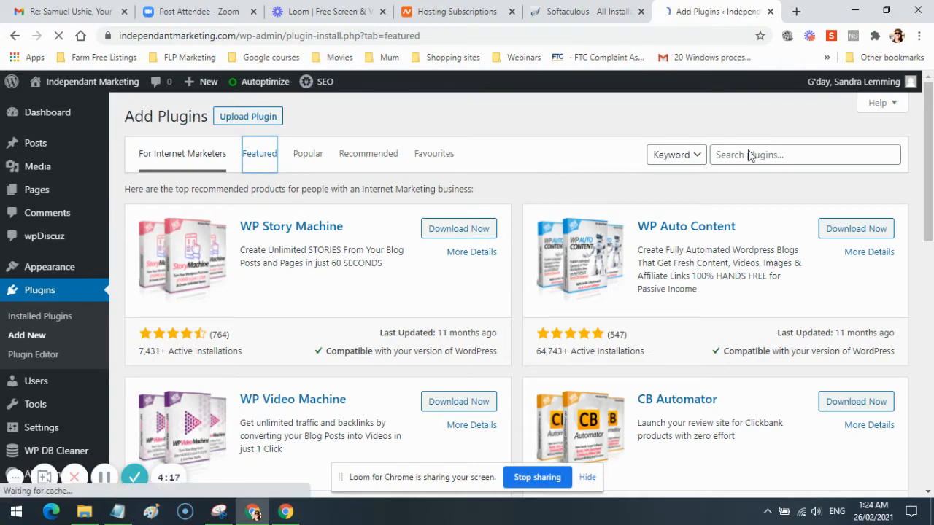
left_click(259, 154)
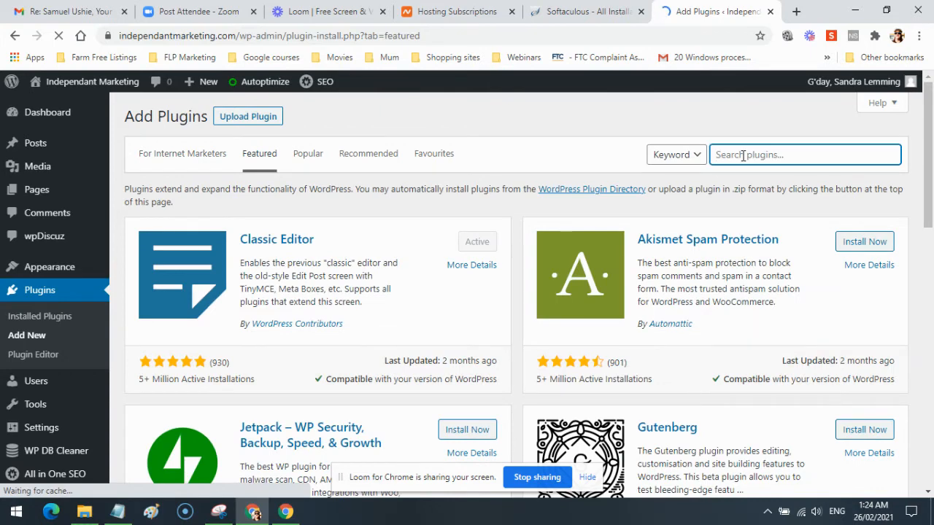
type("Aweber")
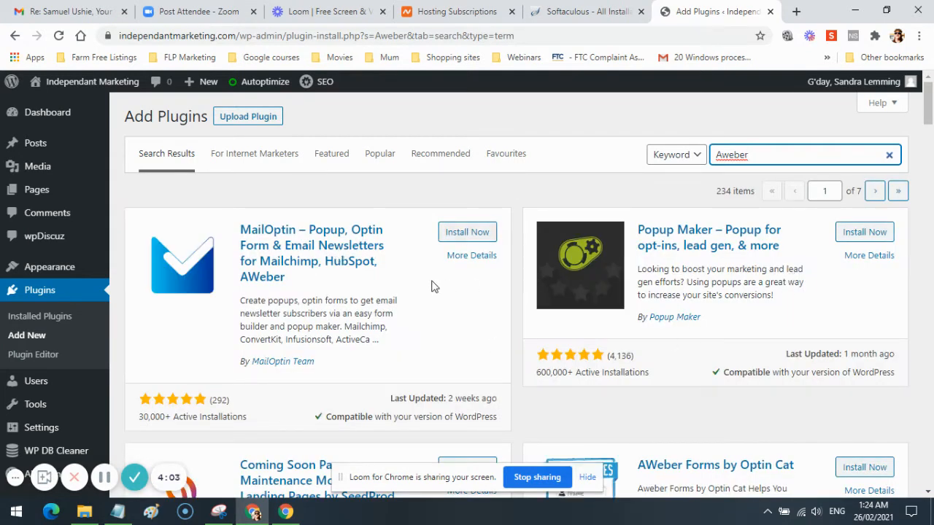
mouse_move(420, 275)
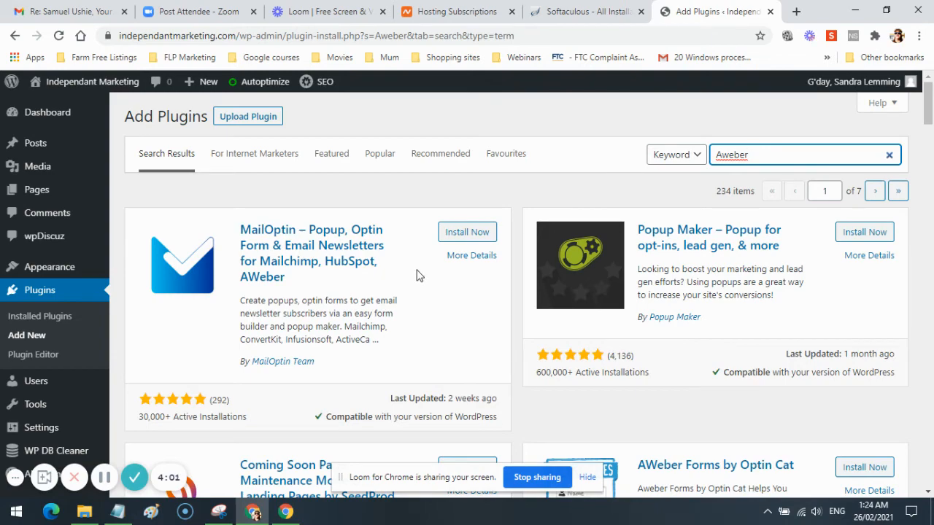
Step: Scroll to AWeber for WordPress in the results, install it, then activate it
scroll("down", 3)
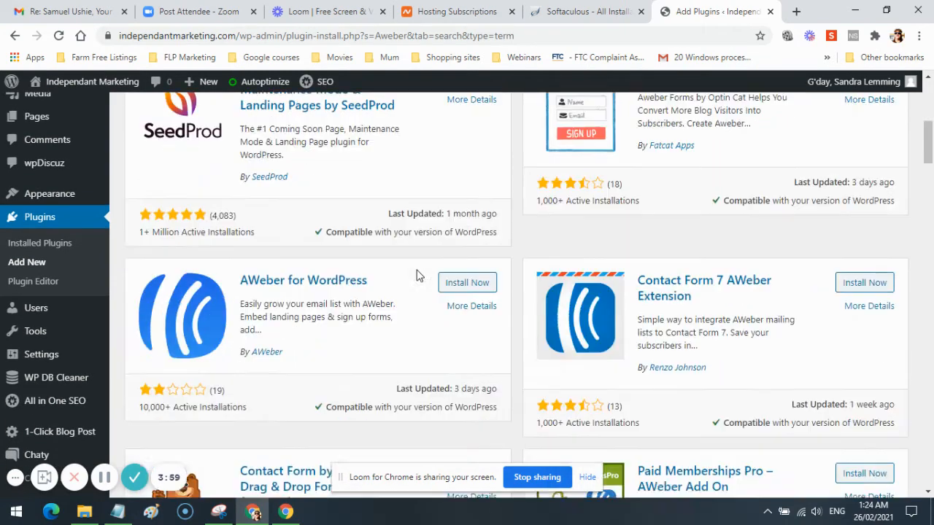
scroll("down", 3)
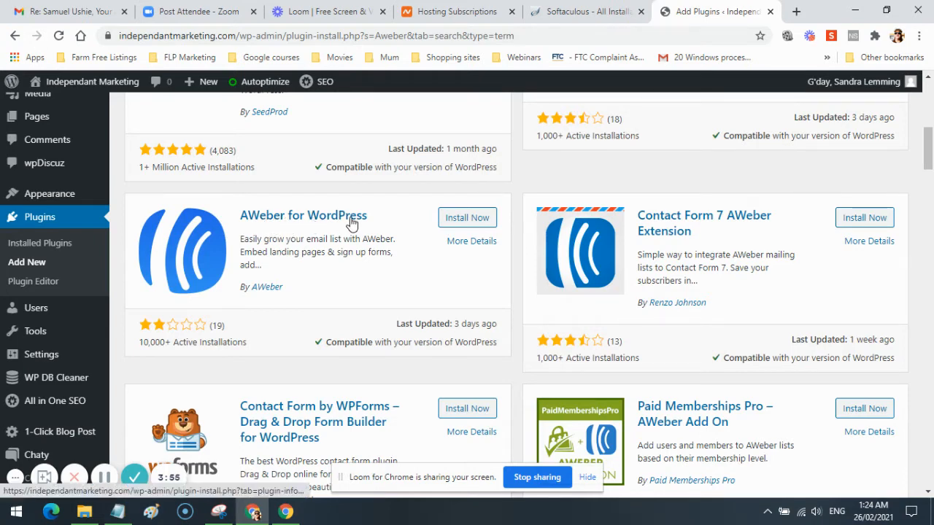
mouse_move(264, 291)
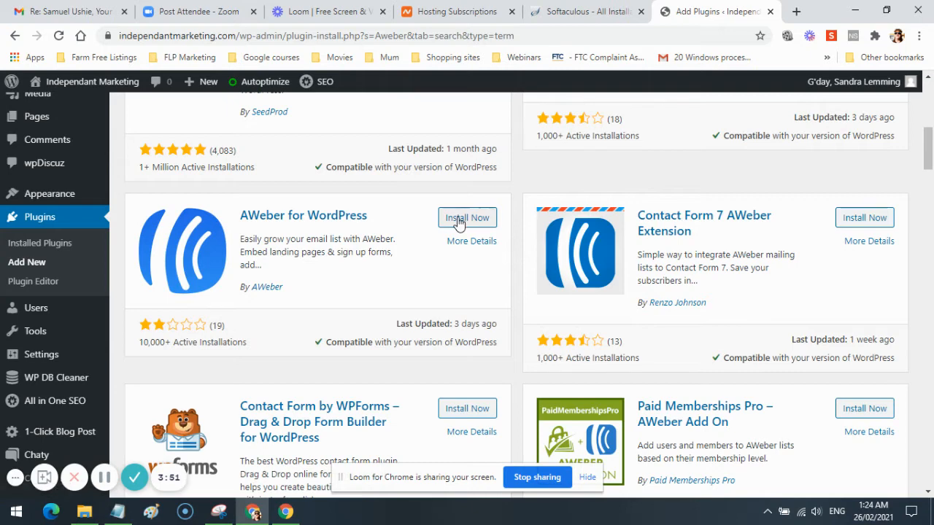
left_click(467, 218)
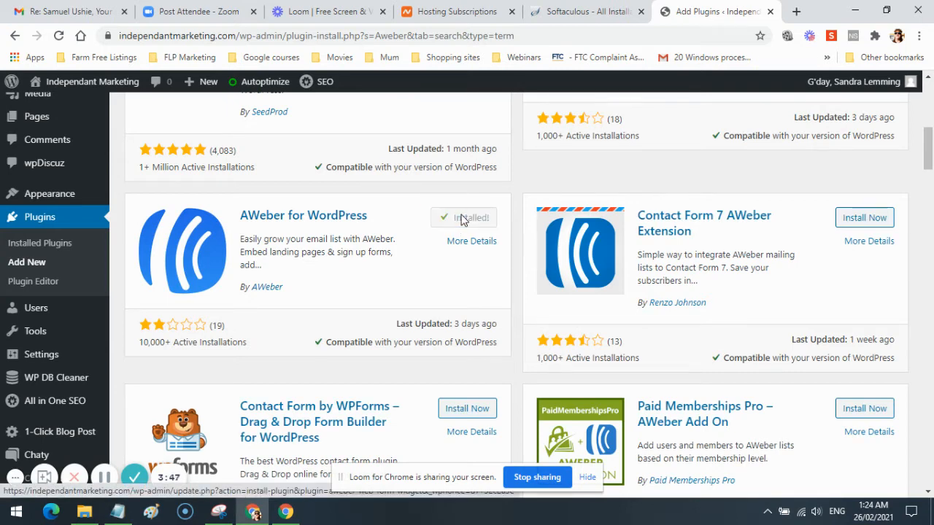
left_click(469, 216)
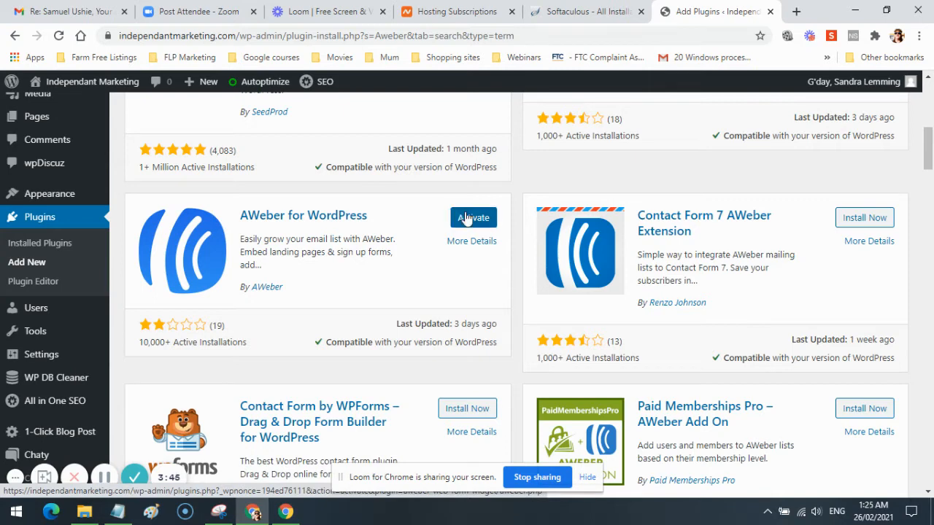
left_click(472, 217)
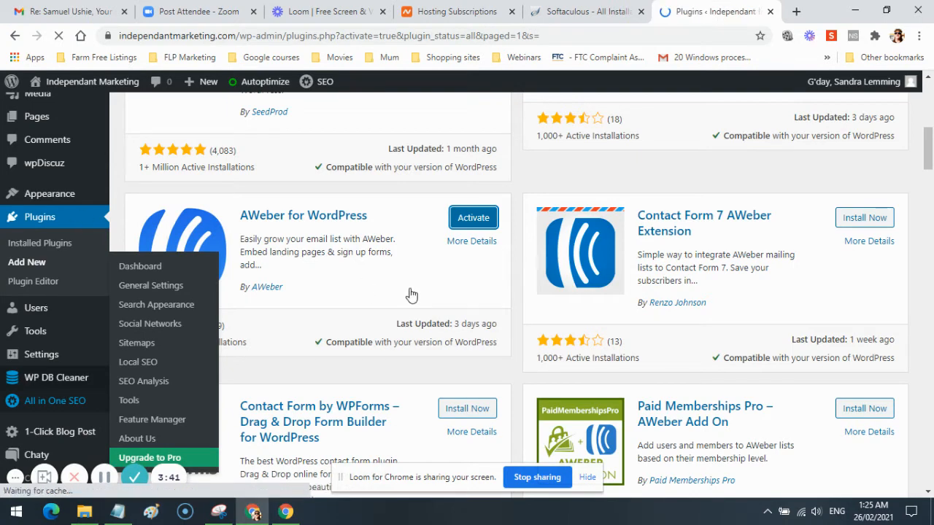
left_click(473, 218)
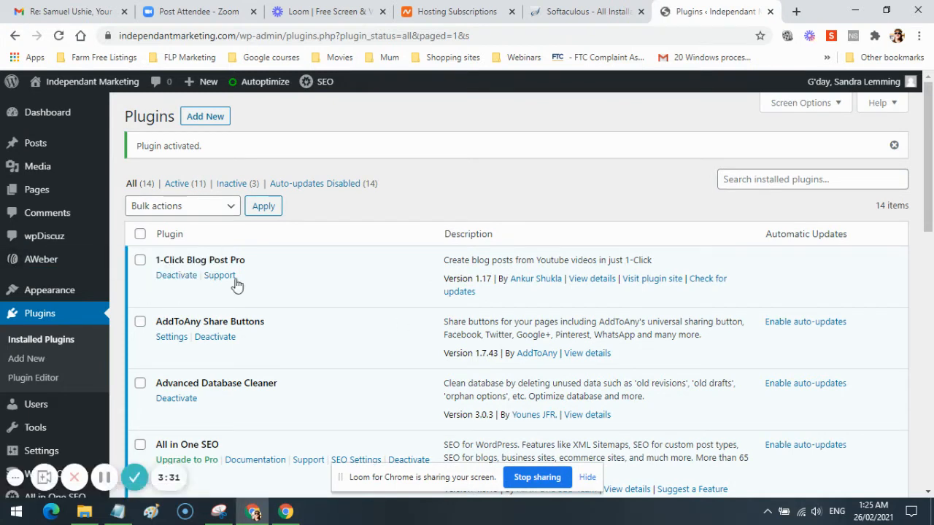
Step: Open the AWeber plugin Settings and start the Step 1 Get Started authorization
scroll("down", 3)
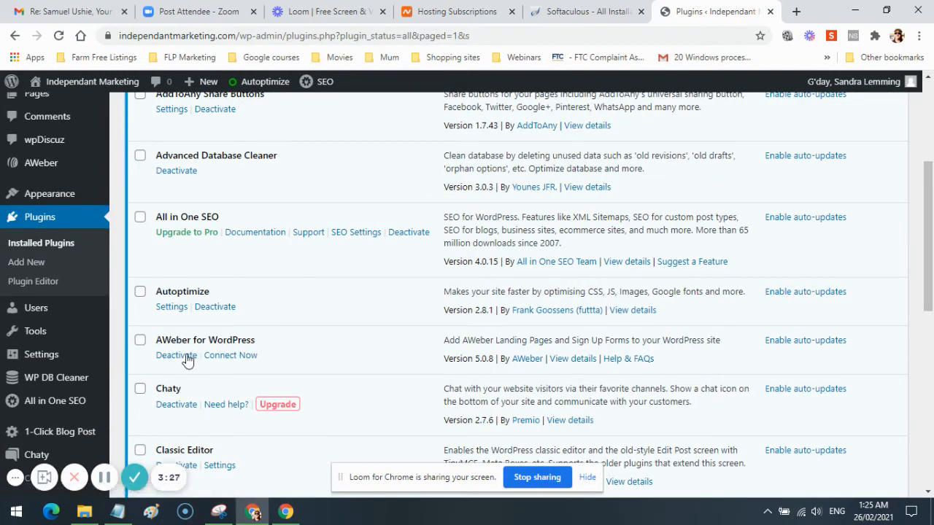
mouse_move(228, 361)
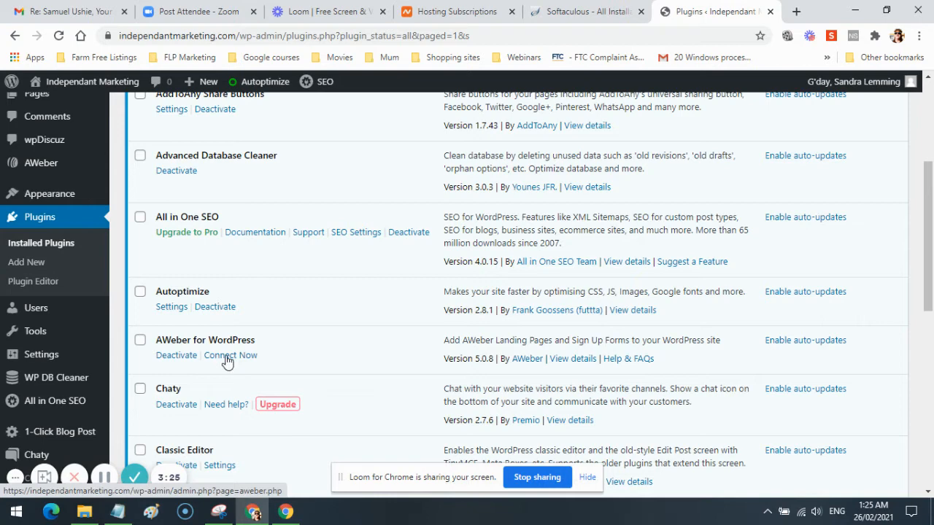
mouse_move(126, 269)
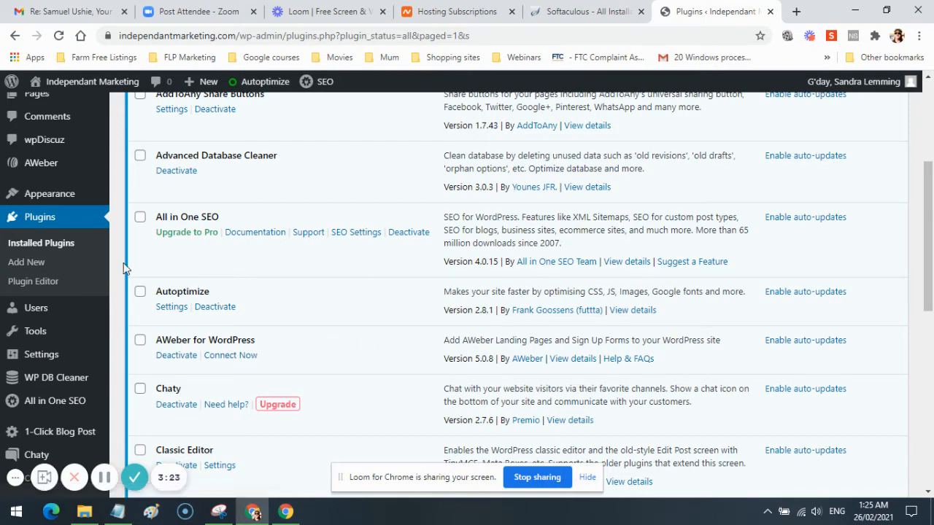
mouse_move(41, 163)
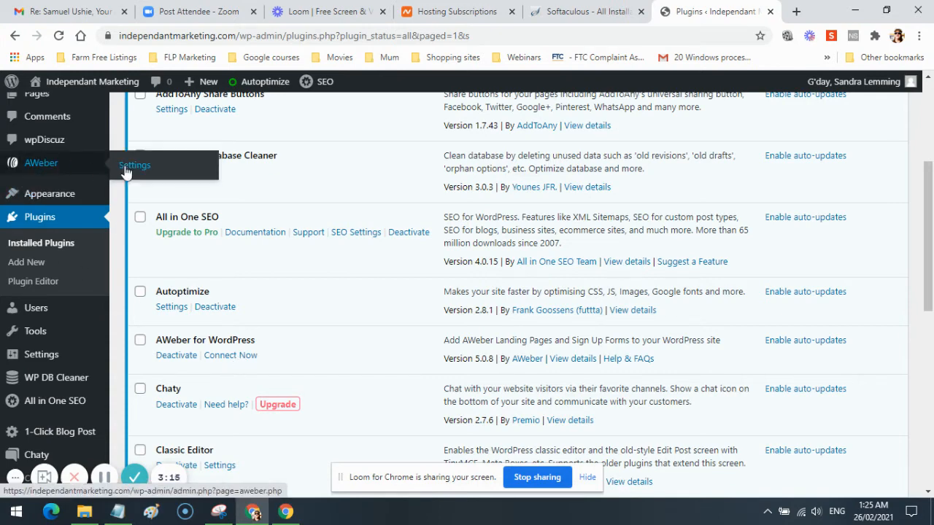
left_click(134, 165)
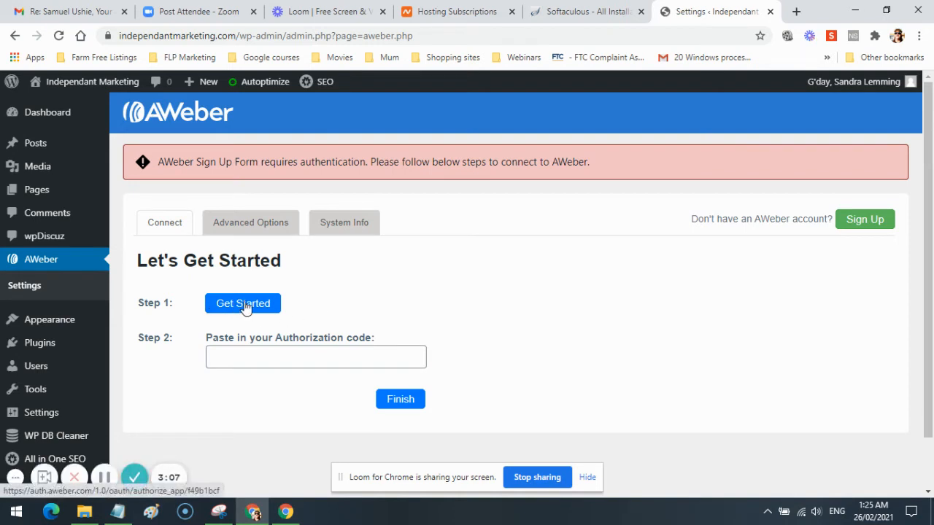
left_click(242, 302)
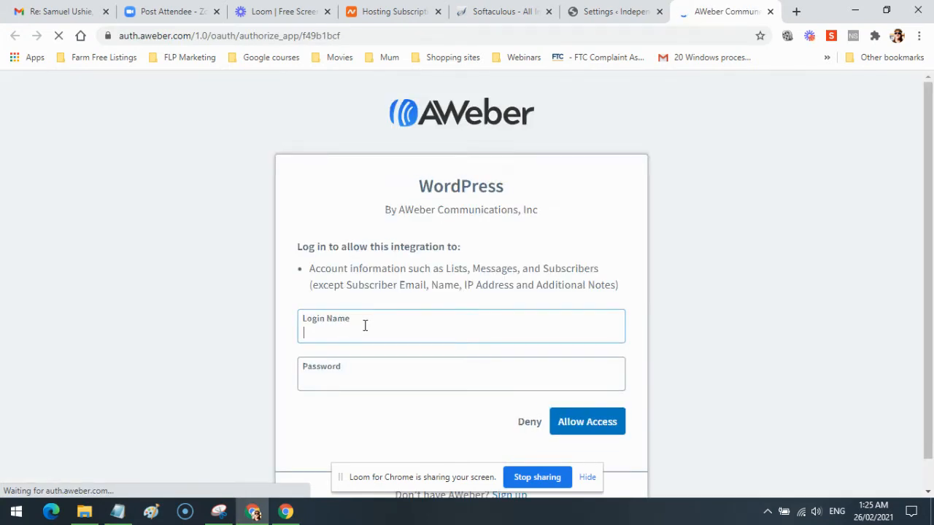
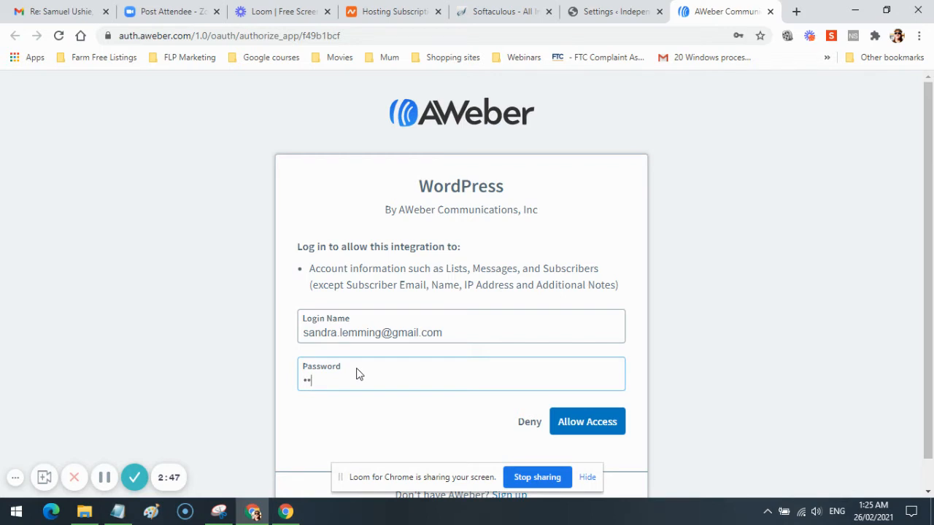
type("•")
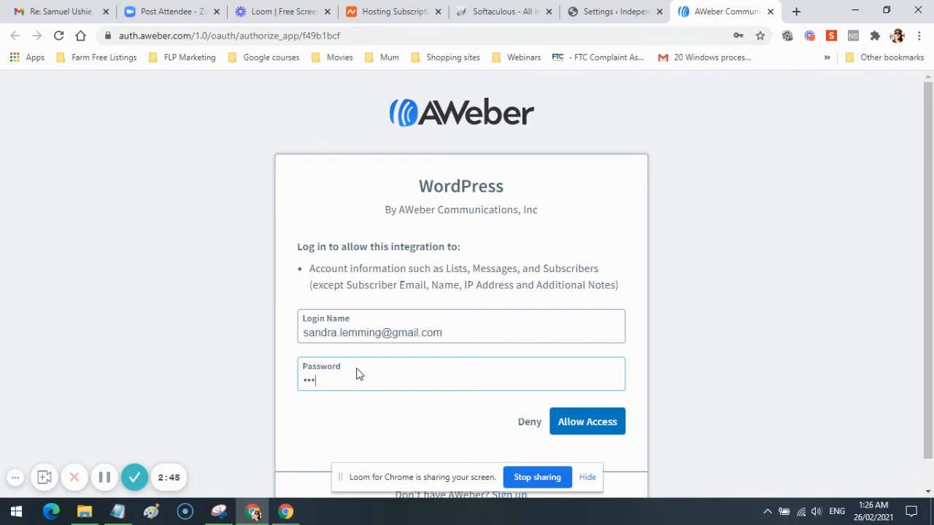
type("••")
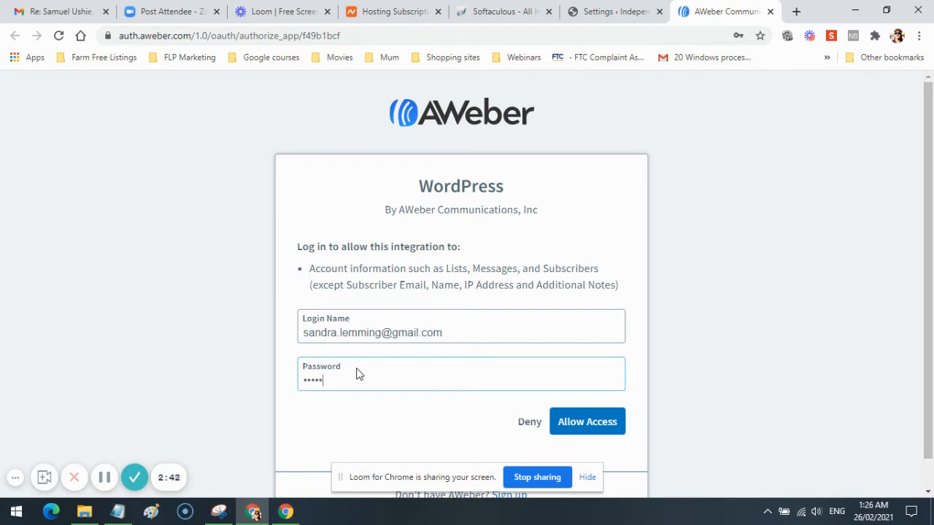
type("password")
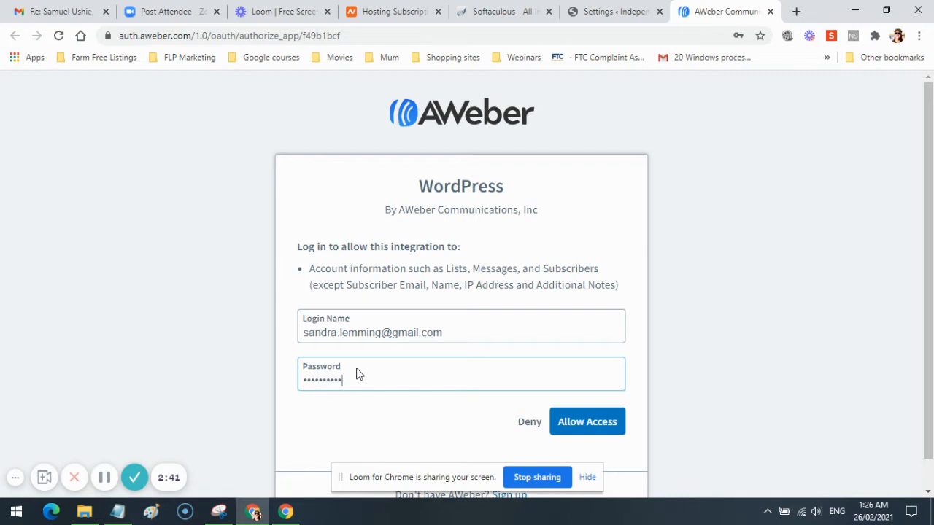
left_click(587, 422)
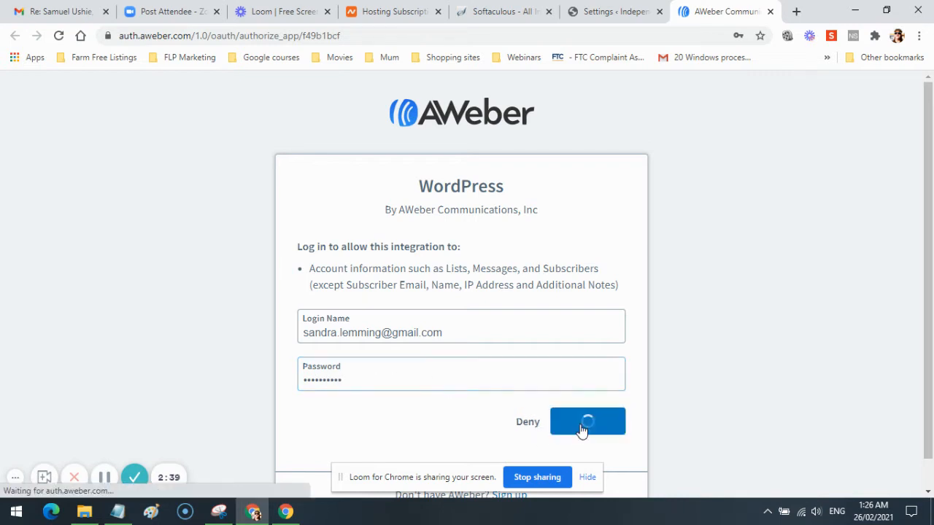
left_click(587, 421)
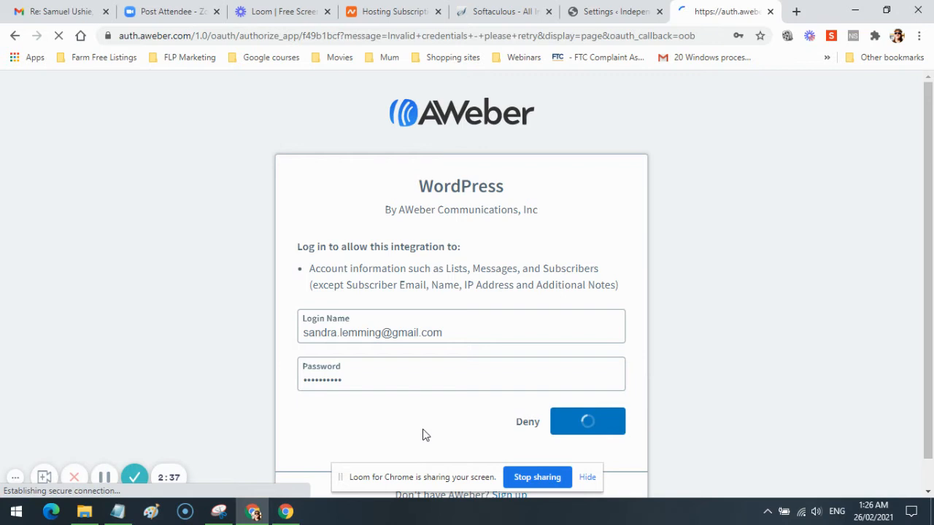
left_click(587, 421)
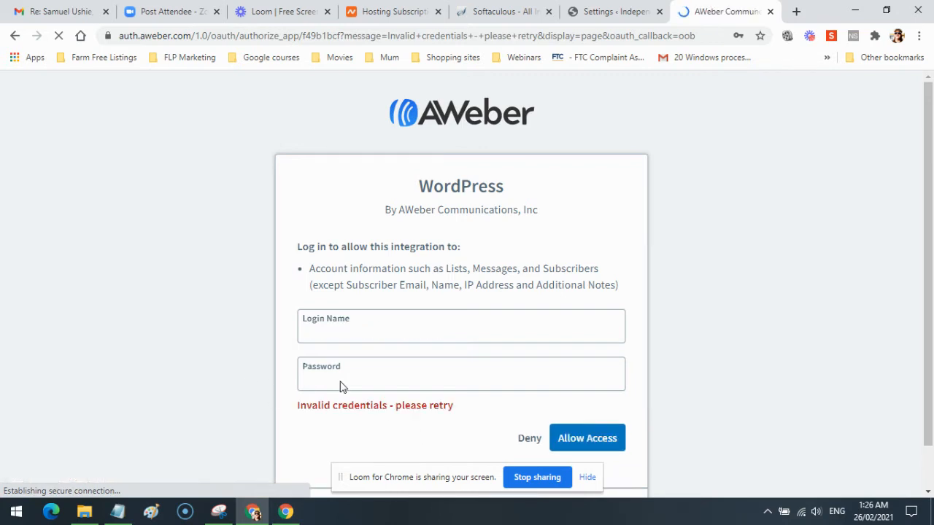
left_click(460, 327)
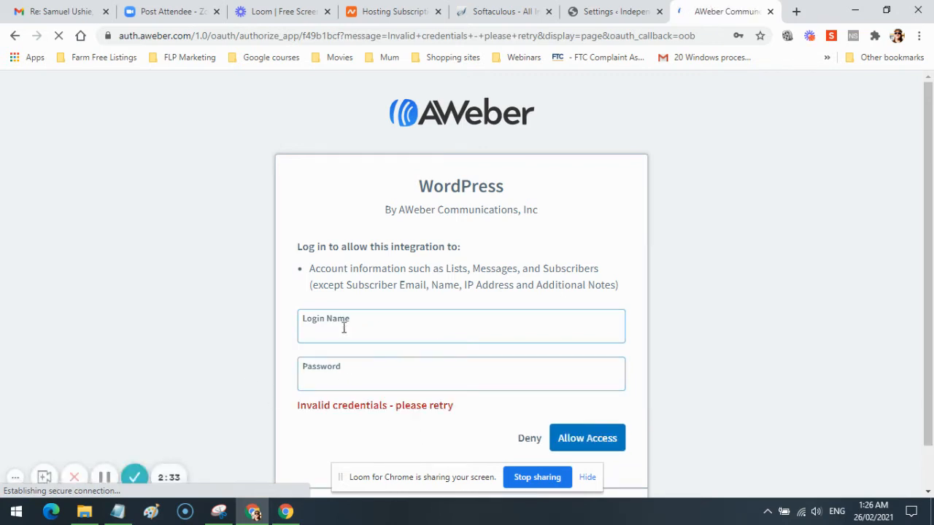
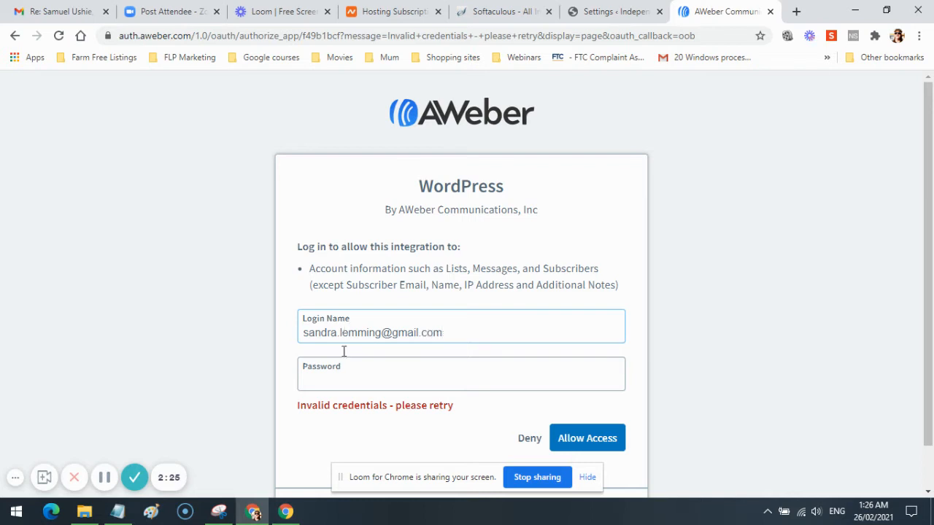
type("••")
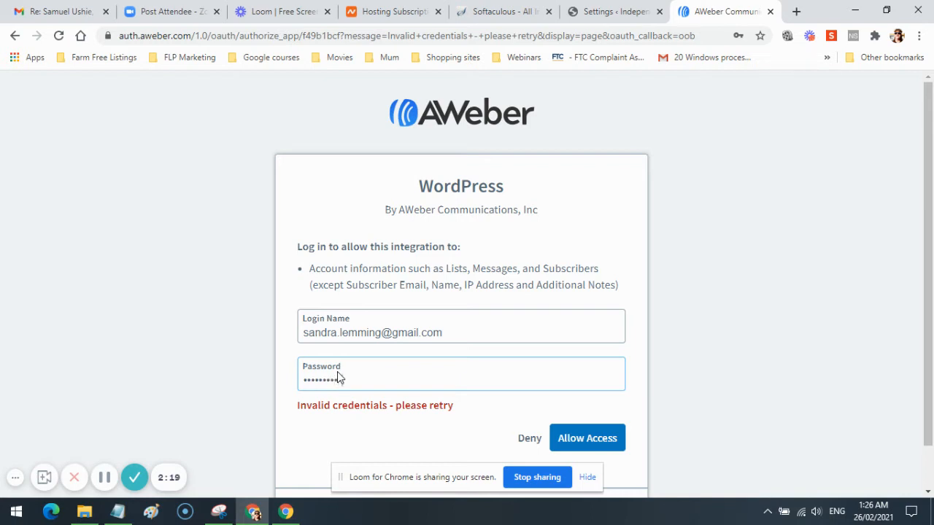
left_click(588, 438)
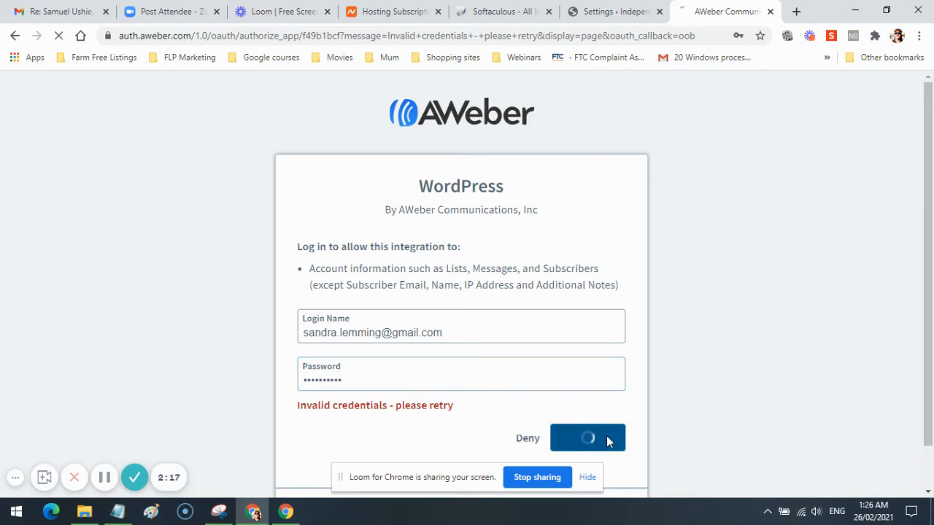
left_click(587, 438)
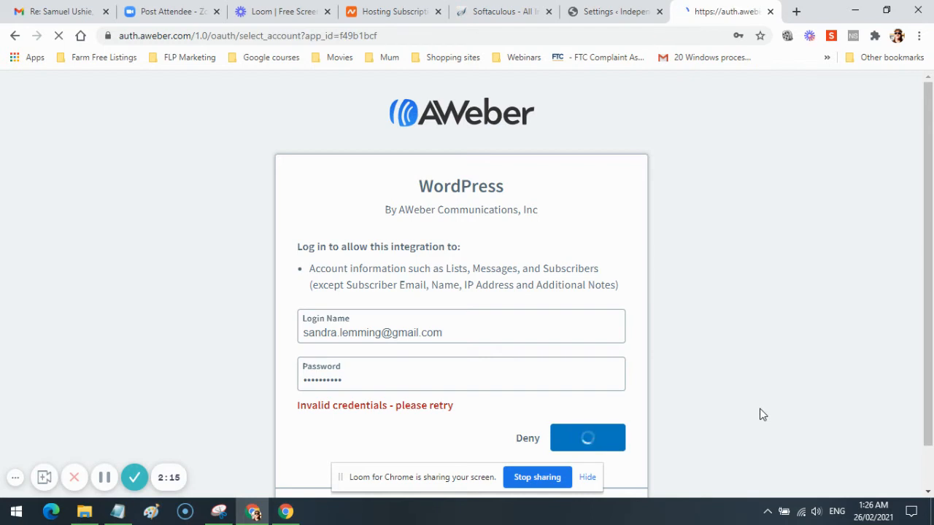
left_click(587, 438)
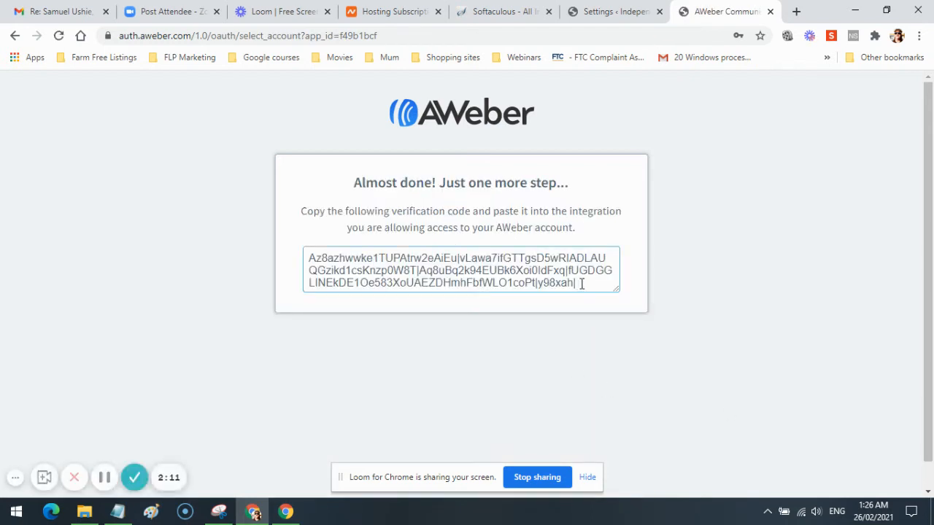
Step: Select the whole AWeber verification code and bring up its copy options
triple_click(460, 271)
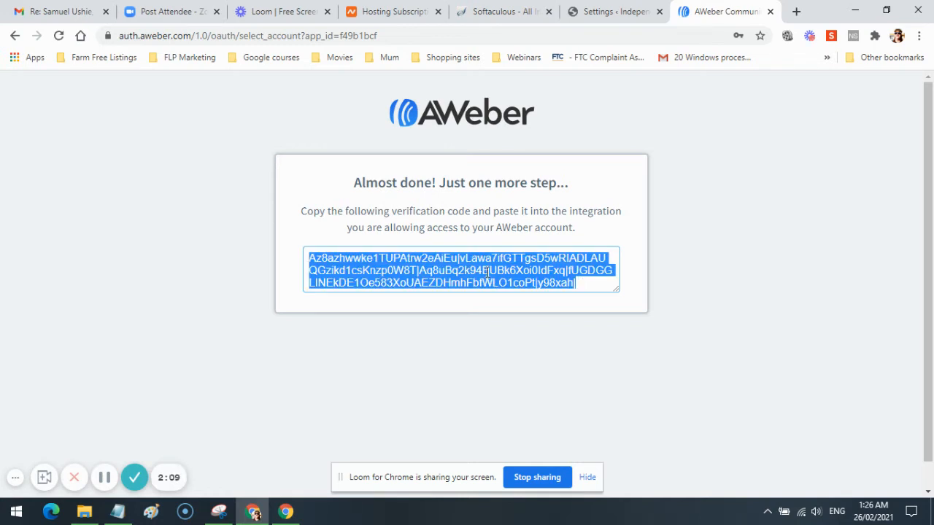
right_click(485, 270)
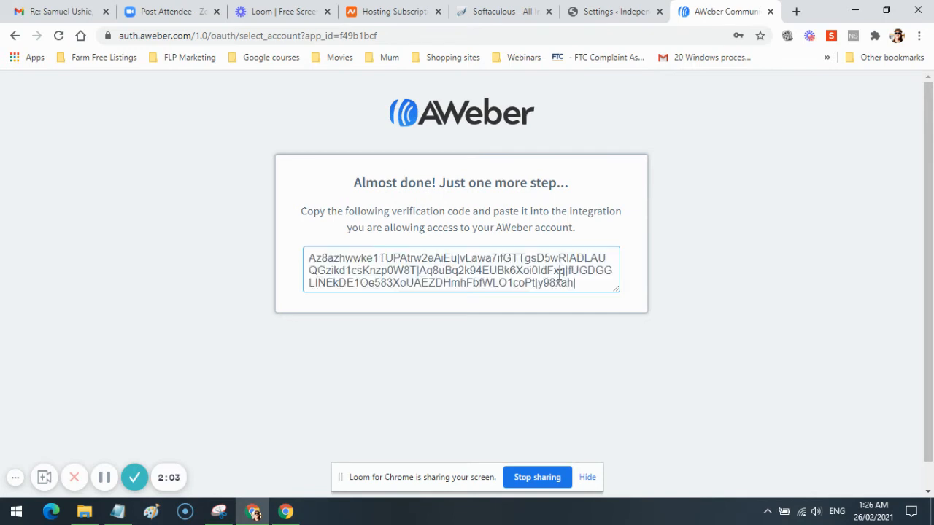
key("ctrl+a")
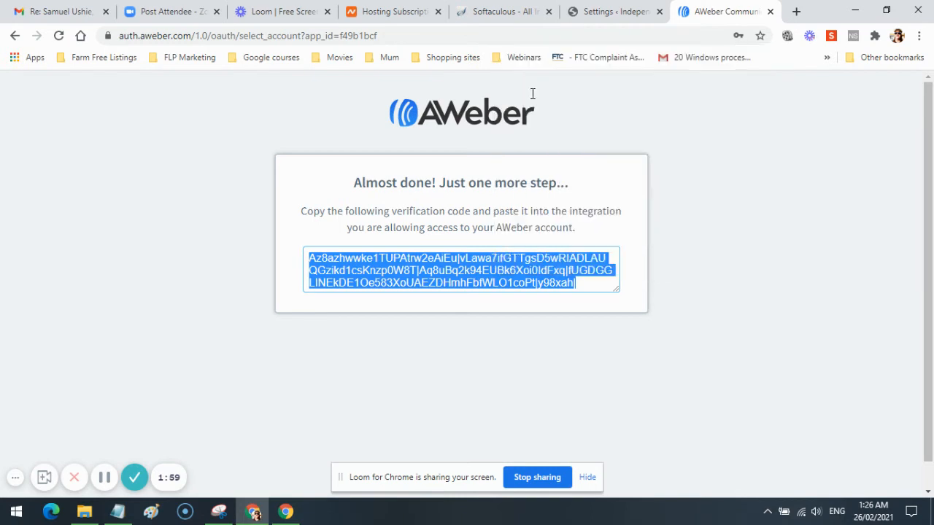
Step: Paste the verification code into WordPress's Authorization code field and submit with Finish
left_click(611, 11)
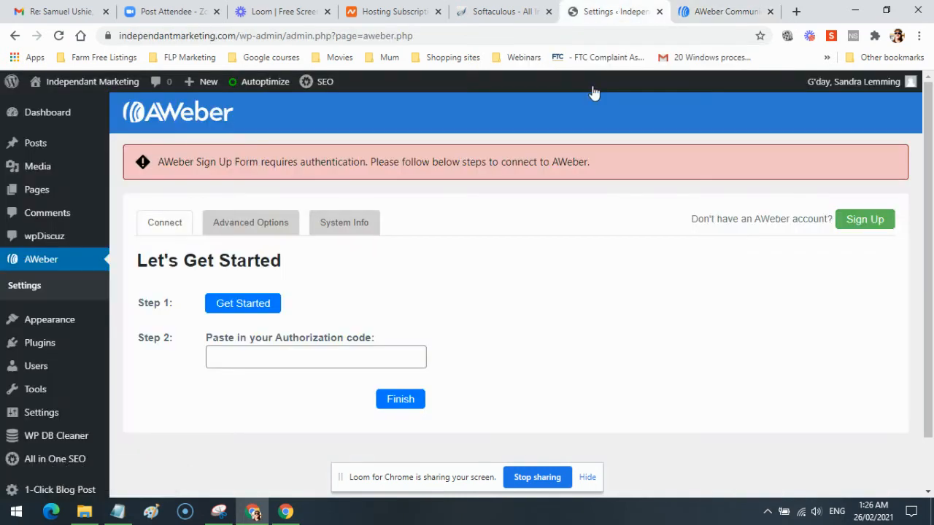
right_click(315, 357)
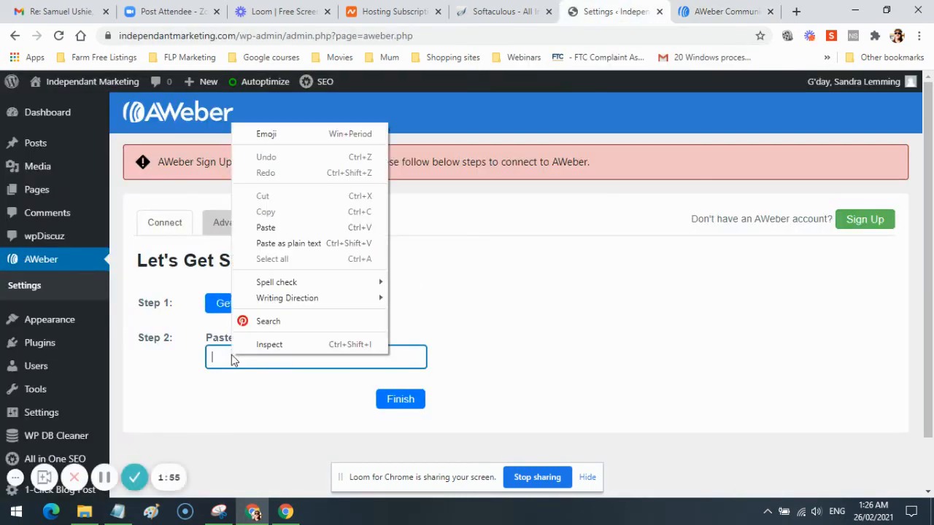
left_click(266, 227)
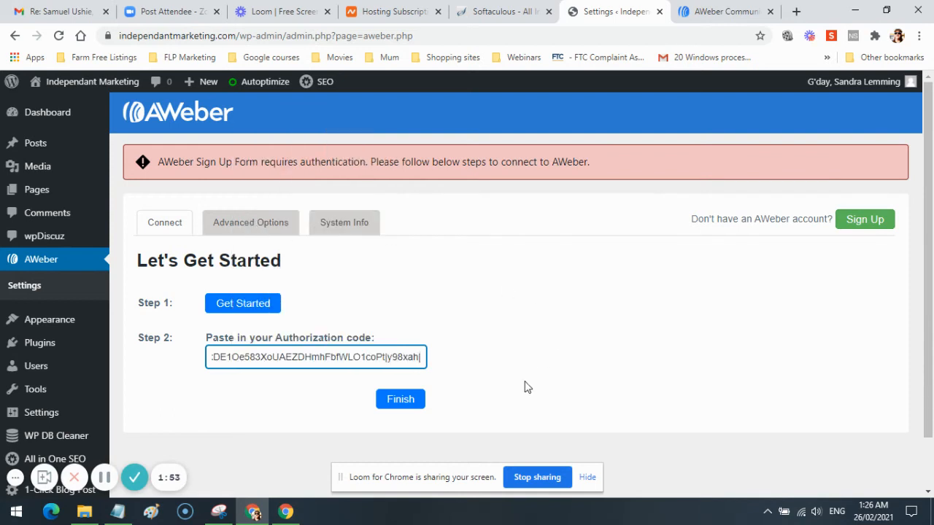
left_click(400, 399)
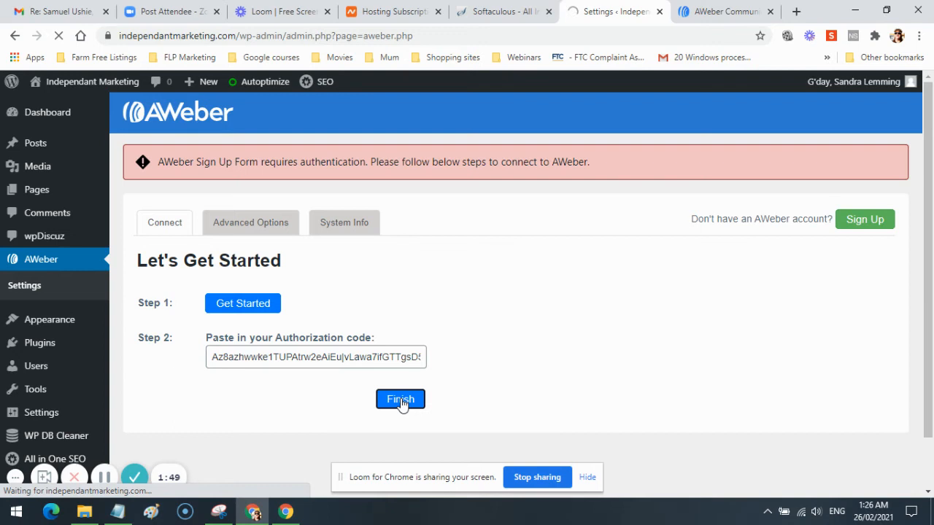
left_click(400, 399)
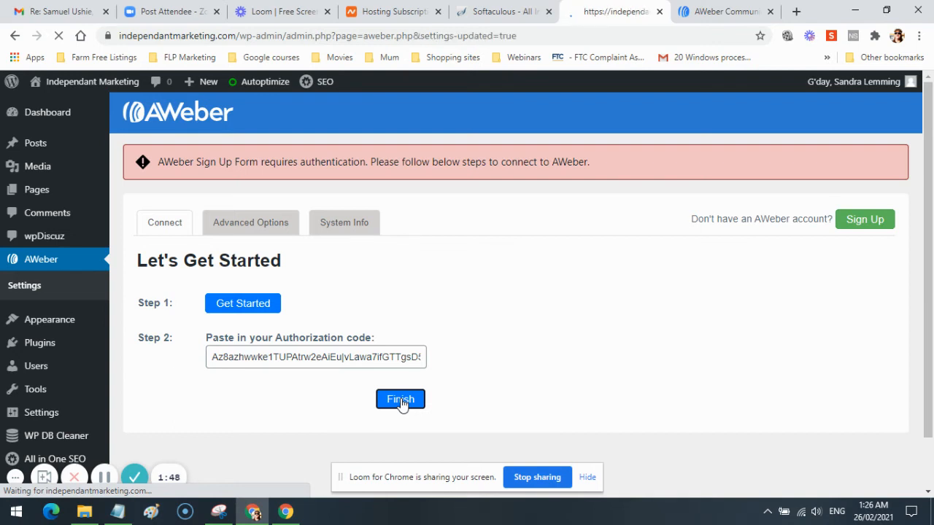
left_click(400, 399)
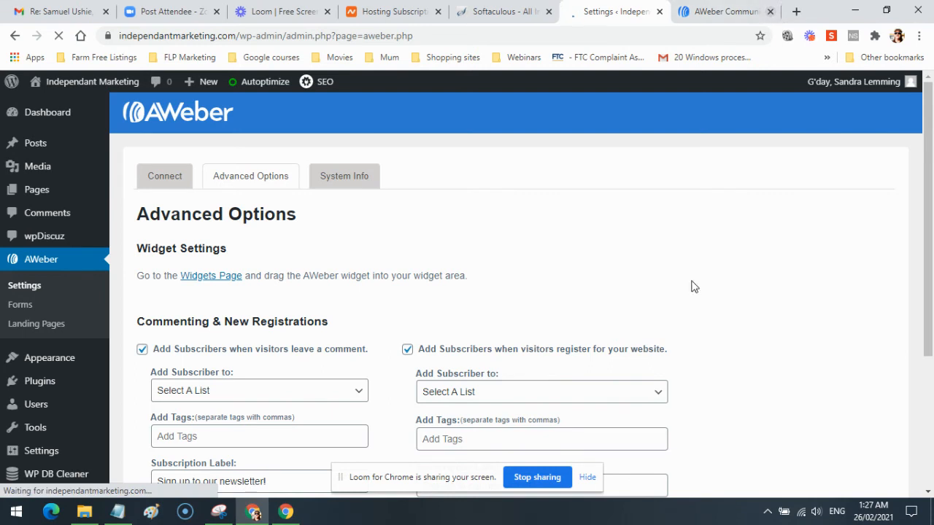
Step: Add commenters to the Marketing Made Easy subscriber list
scroll("down", 3)
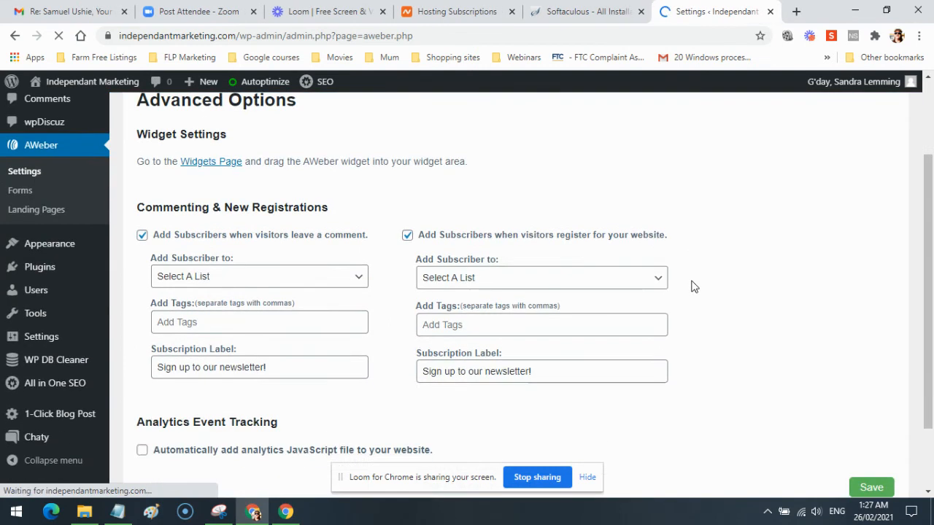
left_click(357, 276)
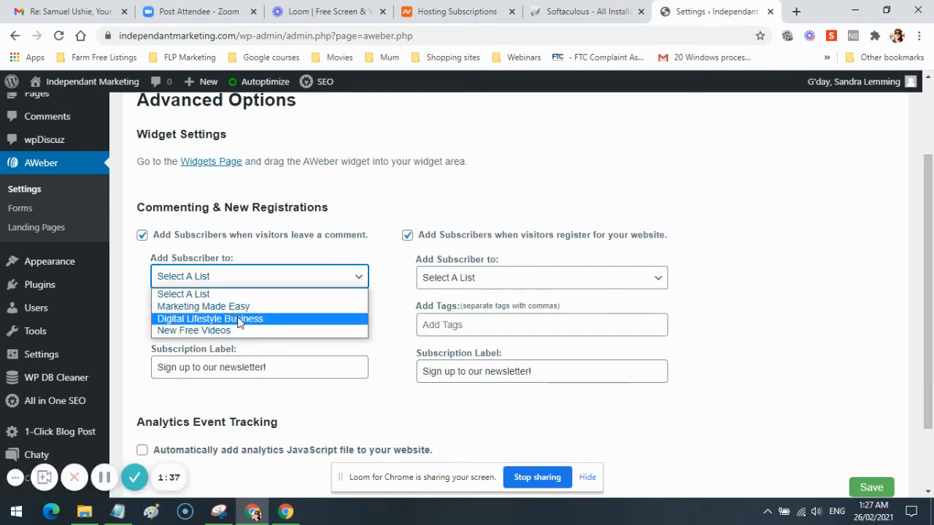
left_click(203, 306)
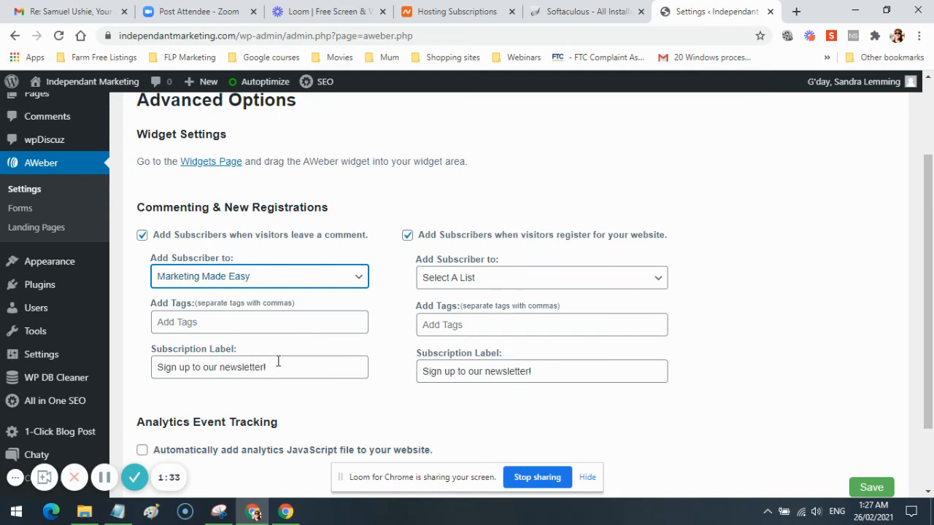
Step: Retype the comment Subscription Label to mention the free video series
triple_click(259, 367)
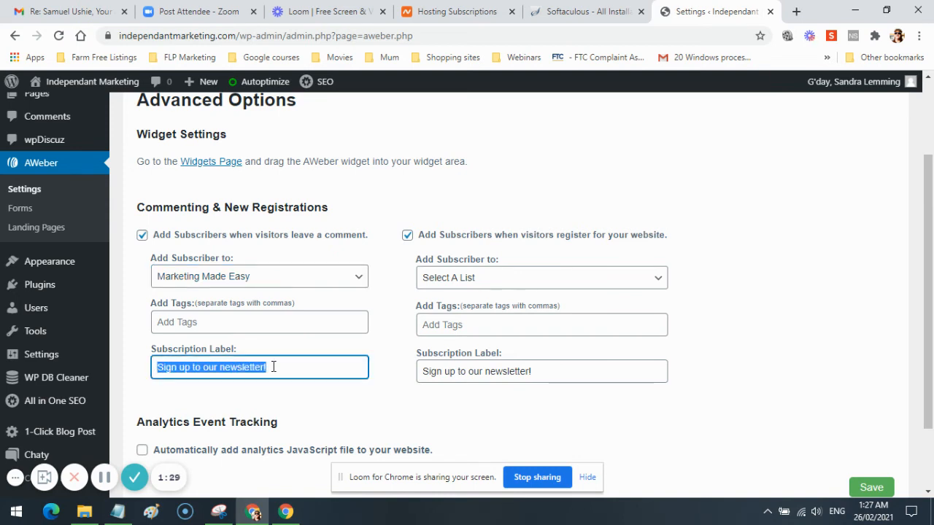
double_click(247, 367)
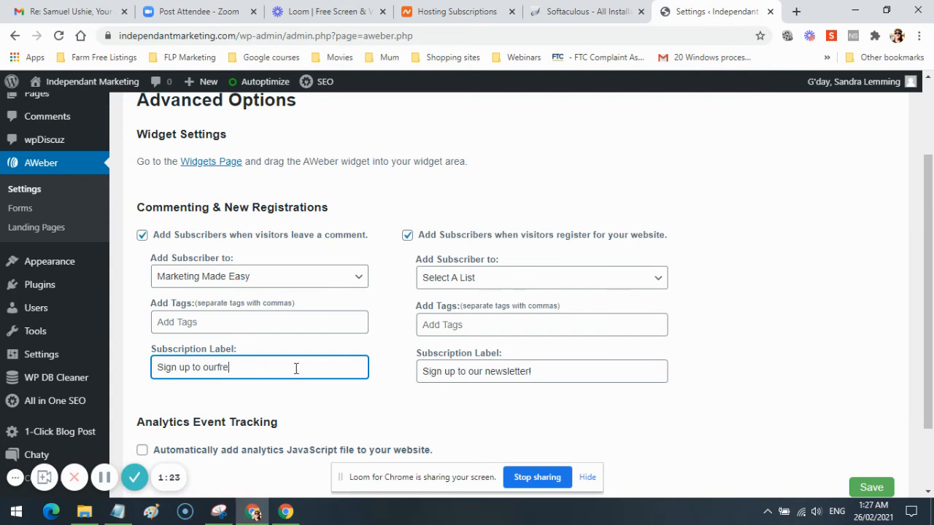
type("e video")
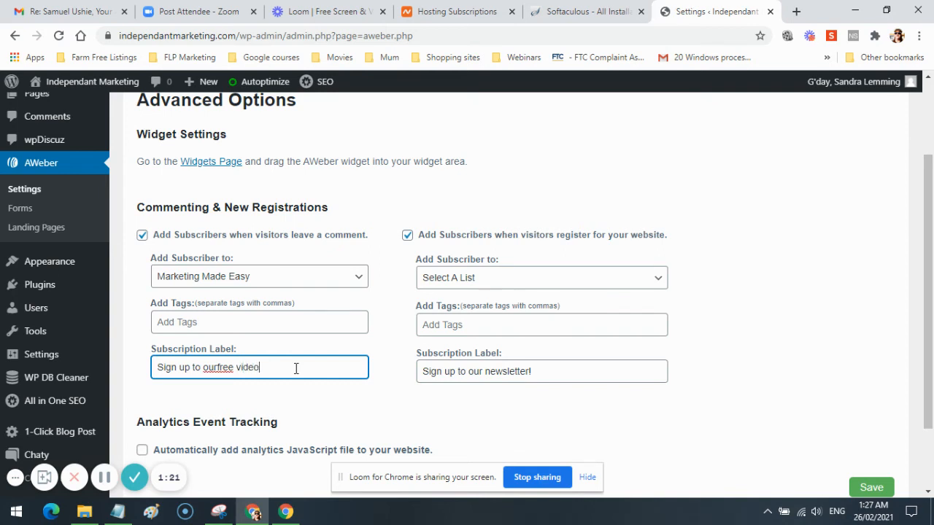
type("ser")
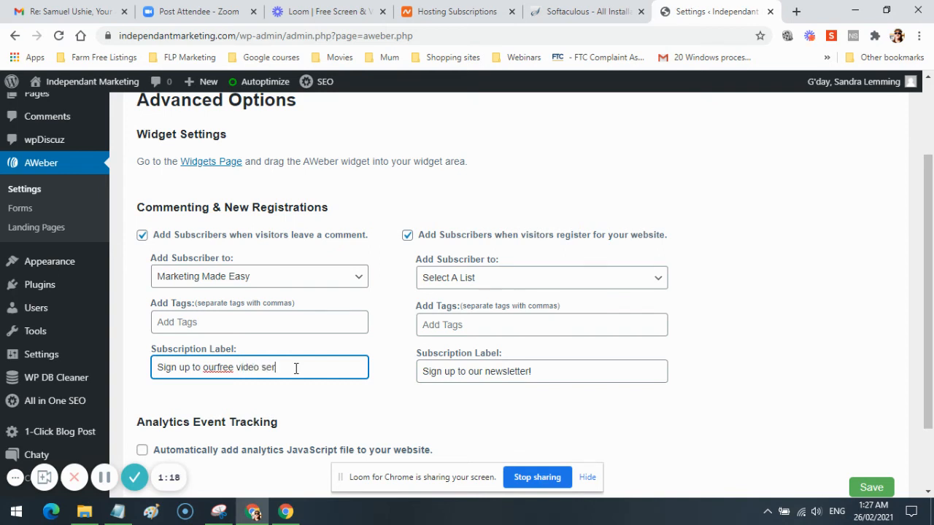
type("ies")
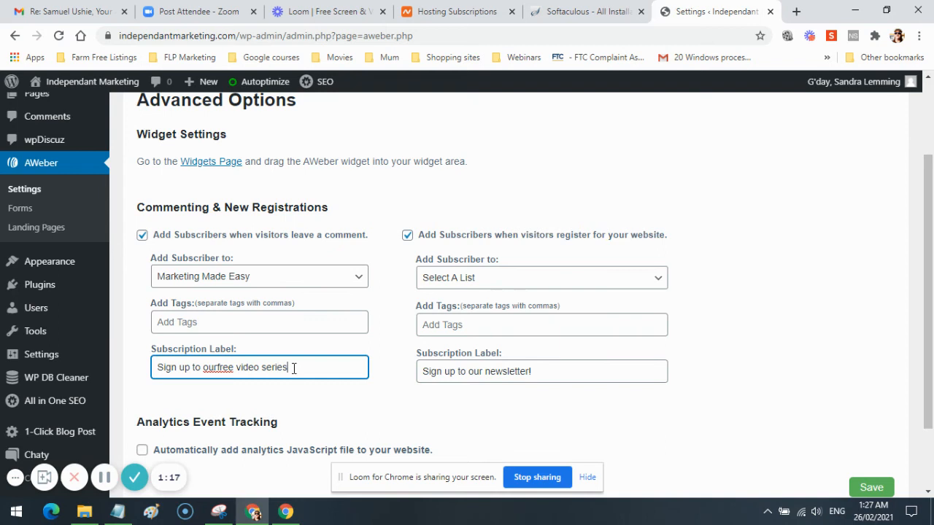
Step: Copy the corrected comment label into the registration Subscription Label
right_click(218, 367)
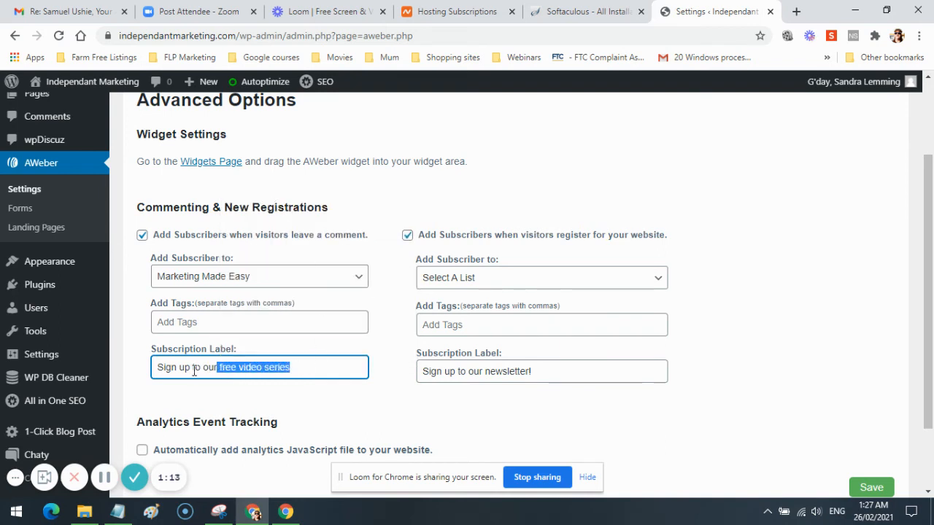
right_click(259, 367)
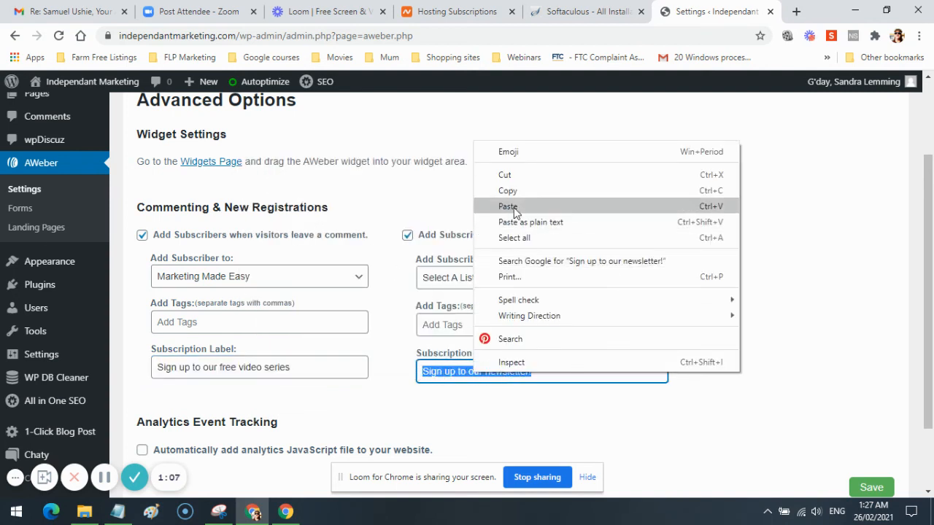
left_click(508, 206)
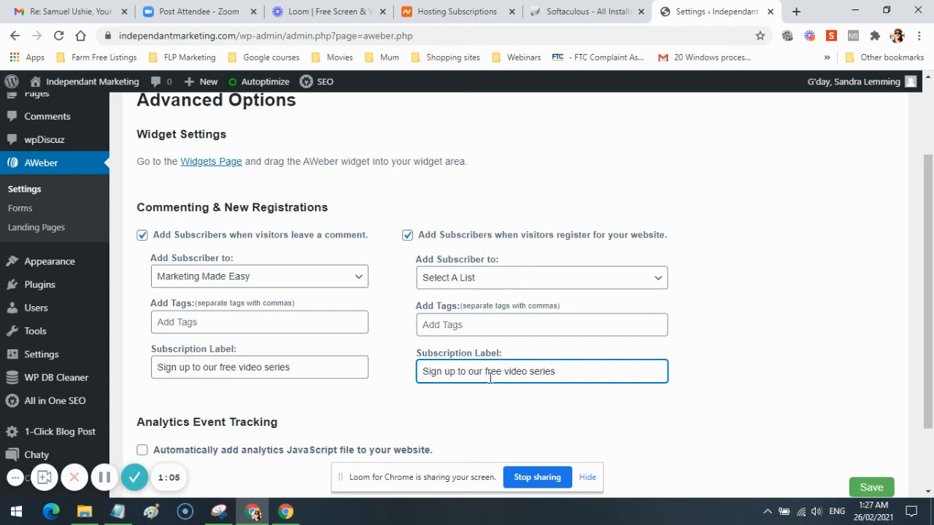
Step: Add new registrations to Marketing Made Easy and save the Advanced Options
left_click(541, 277)
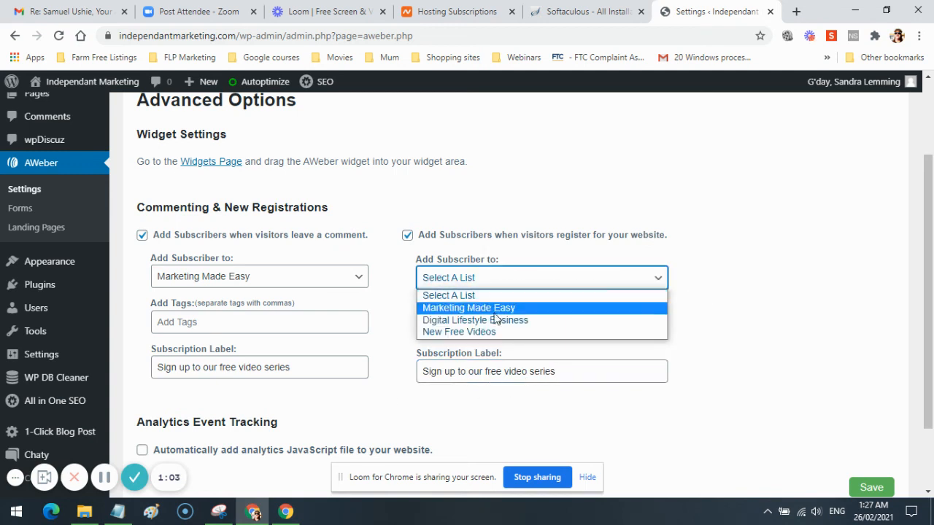
left_click(469, 307)
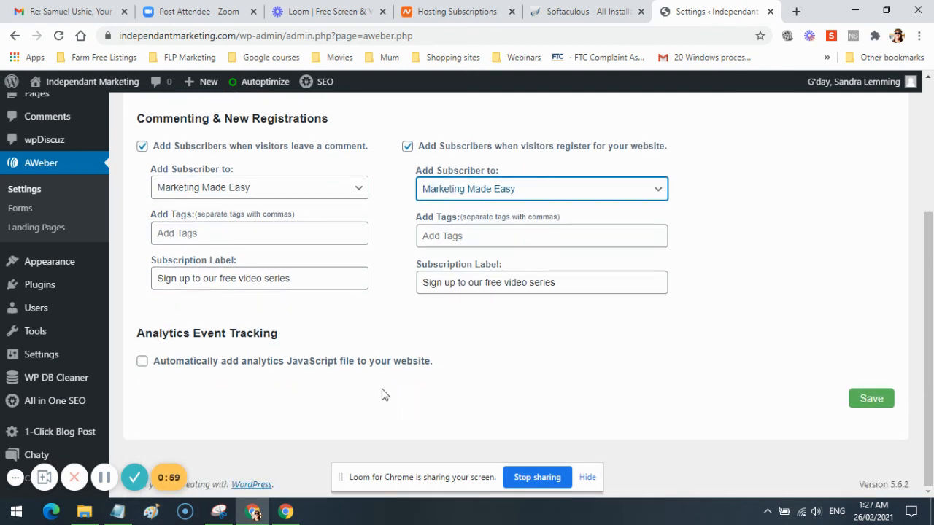
left_click(871, 398)
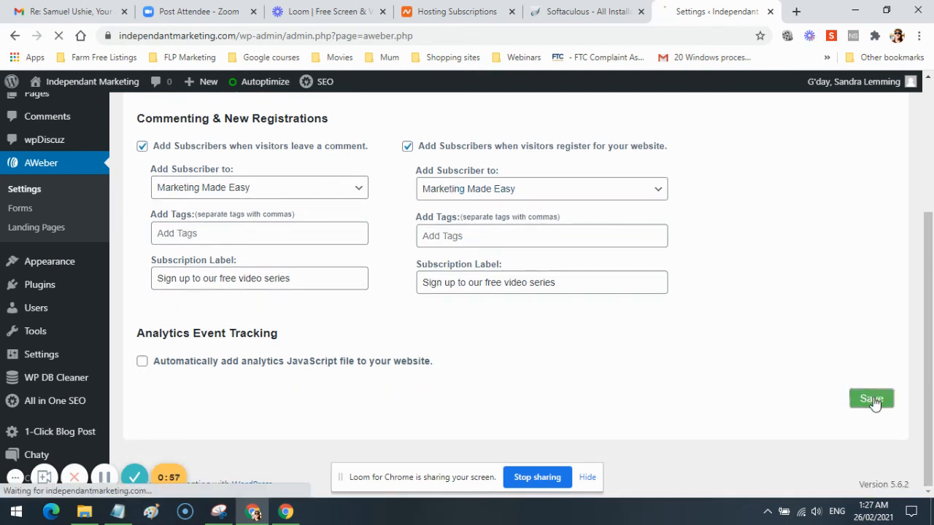
left_click(871, 398)
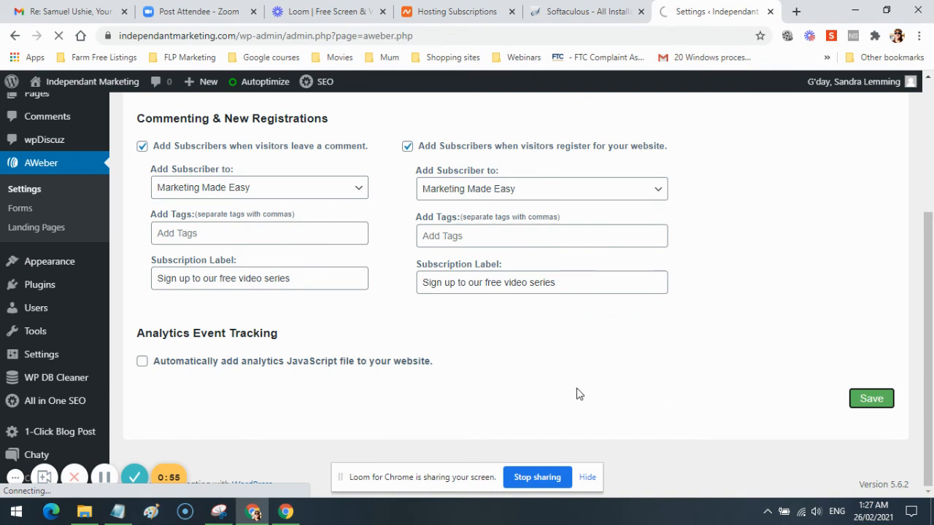
left_click(871, 398)
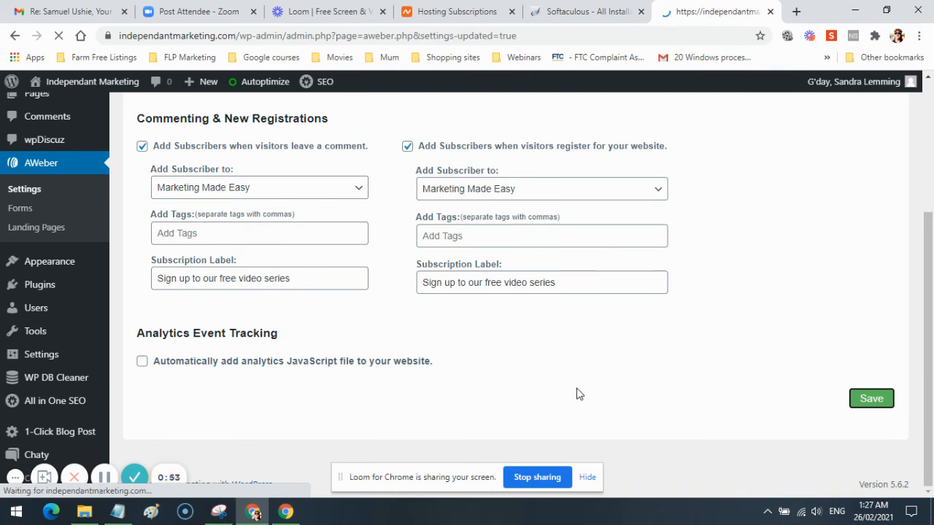
left_click(871, 398)
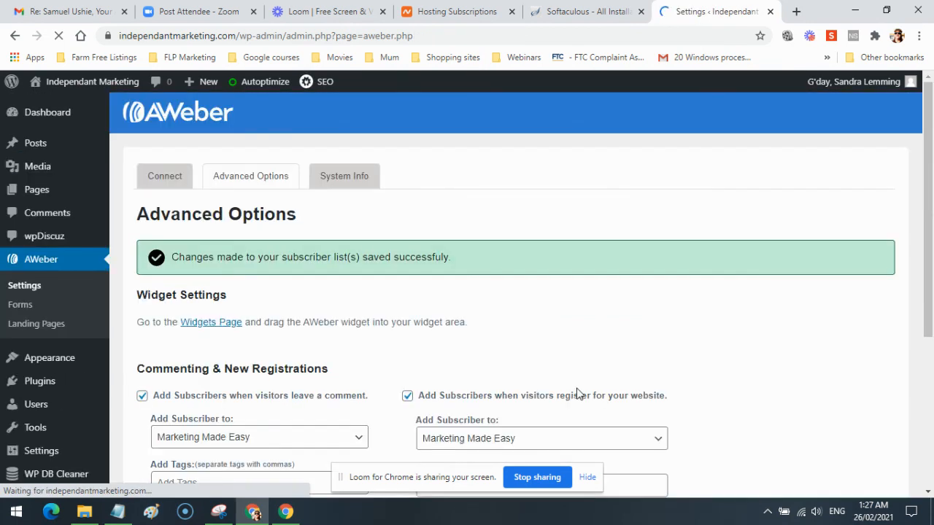
mouse_move(642, 390)
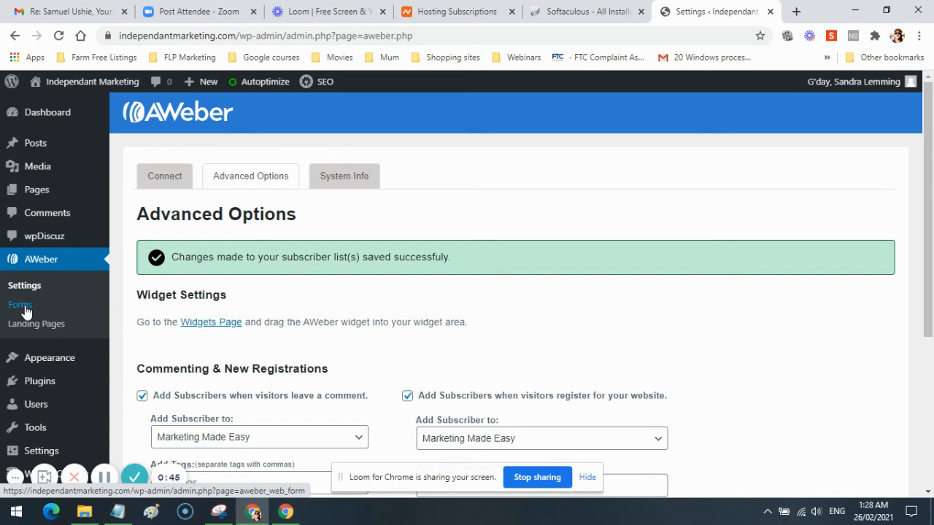
mouse_move(521, 349)
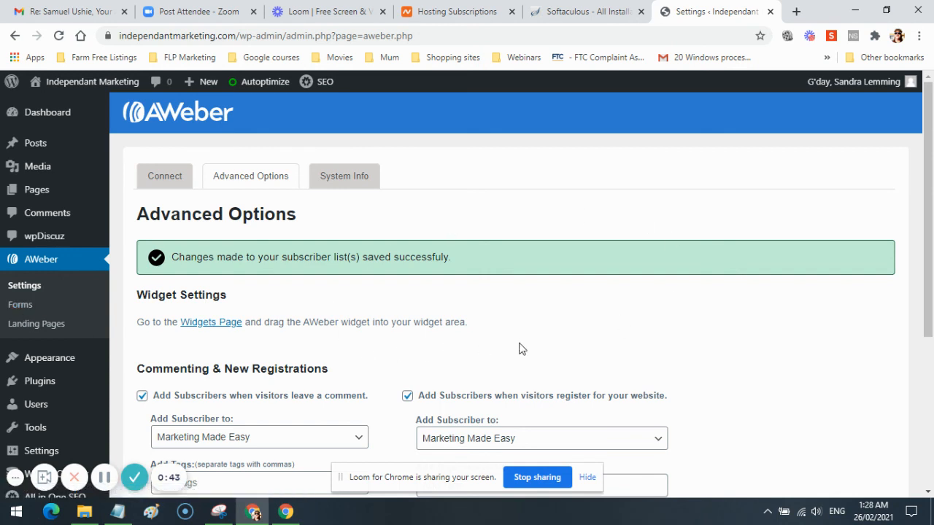
mouse_move(35, 323)
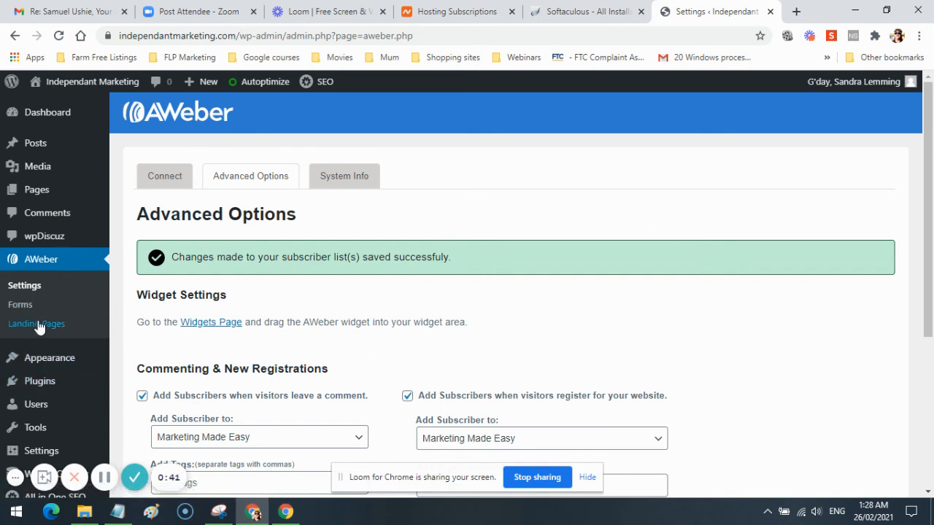
mouse_move(36, 323)
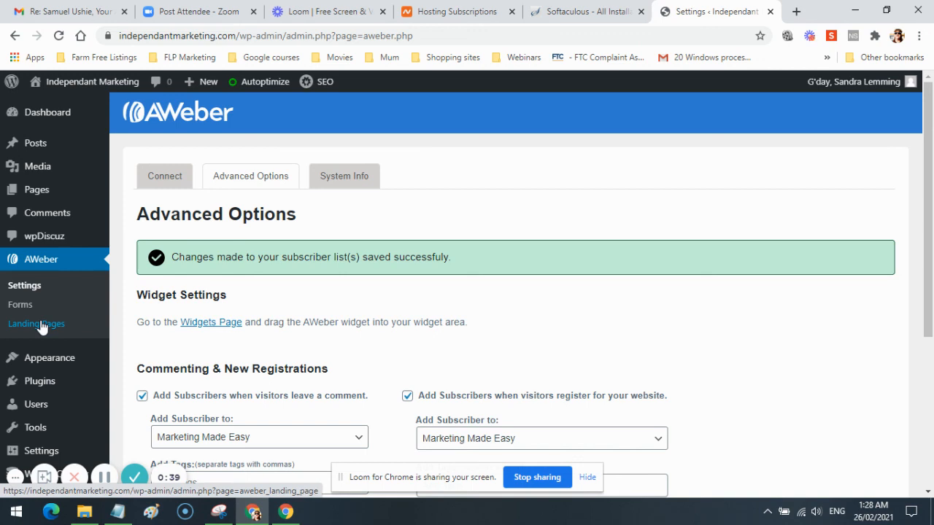
mouse_move(570, 380)
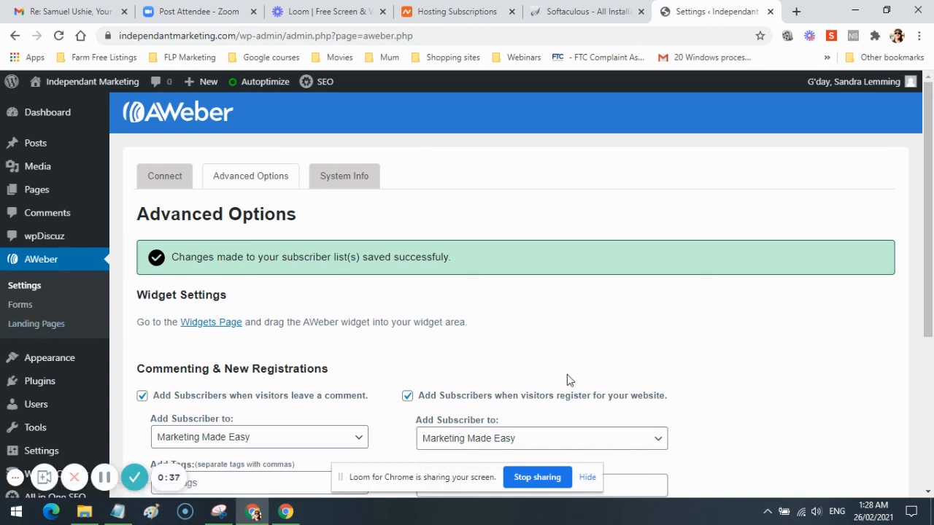
mouse_move(713, 375)
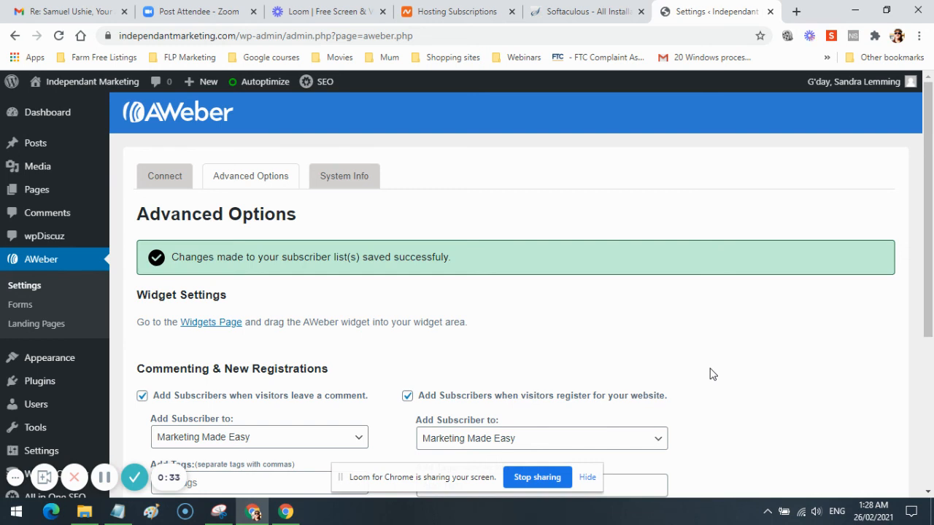
mouse_move(562, 348)
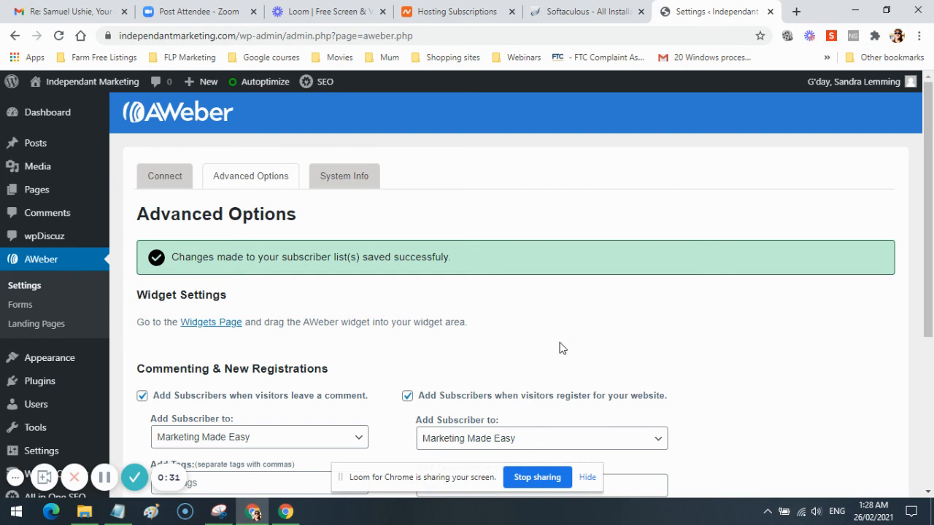
mouse_move(670, 365)
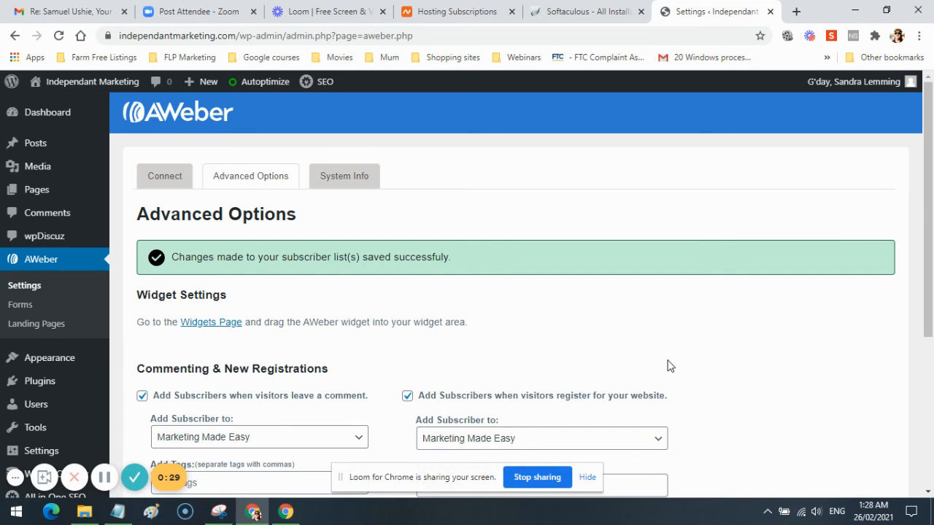
mouse_move(74, 478)
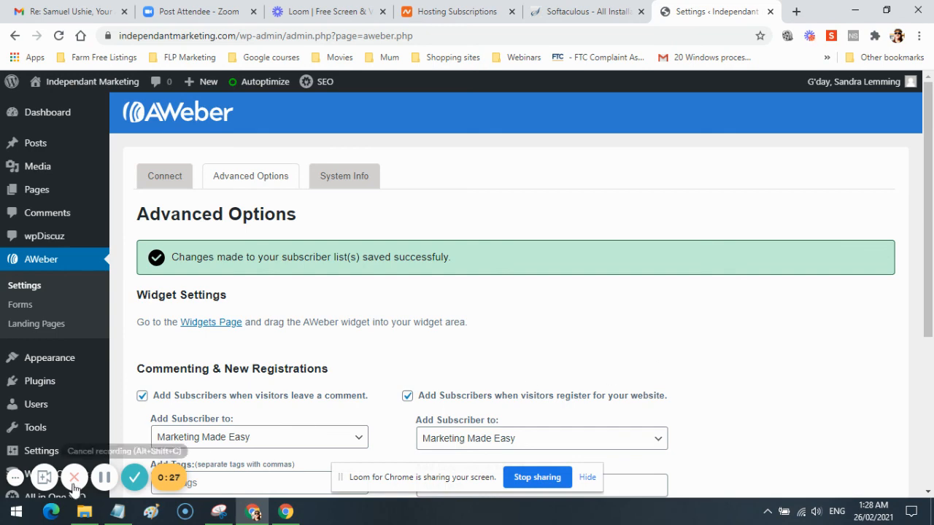